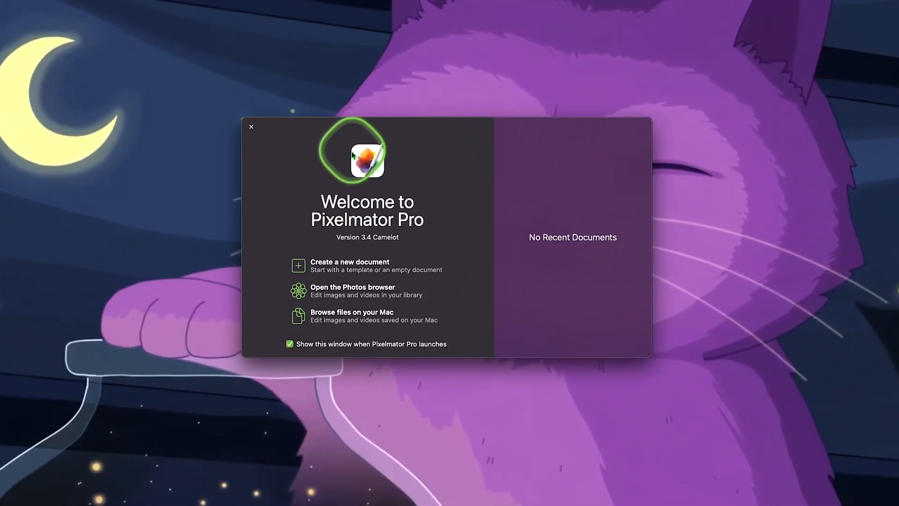
Create a new document from the YouTube Video Thumbnail preset under the social media sizes
{"action": "left_click", "coordinate": [349, 265]}
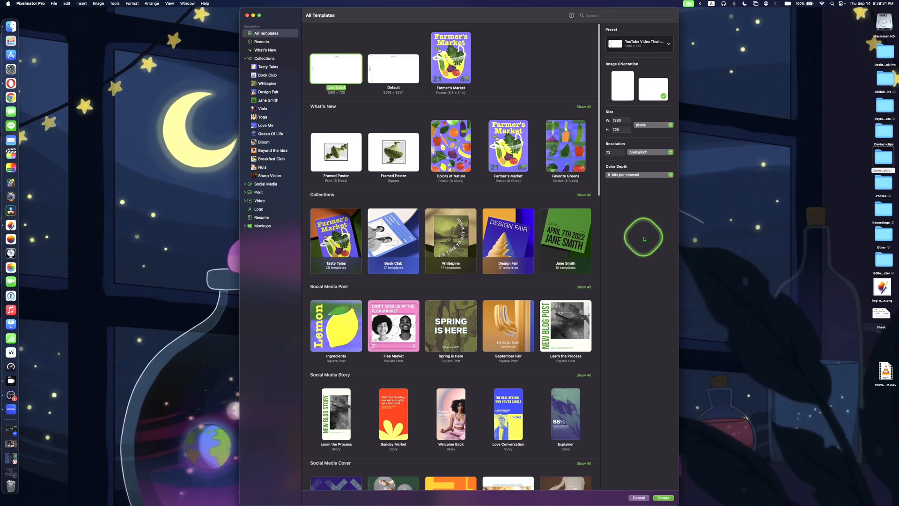
{"action": "mouse_move", "coordinate": [648, 203]}
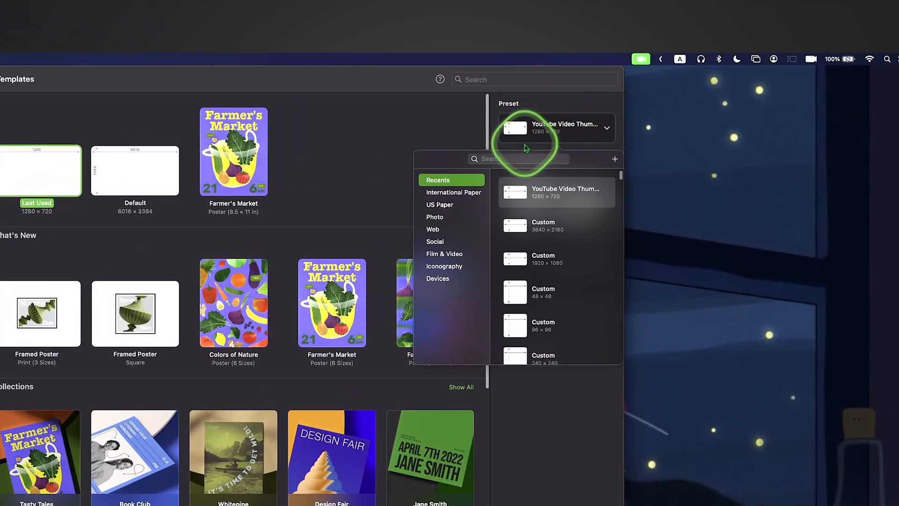
{"action": "mouse_move", "coordinate": [558, 214]}
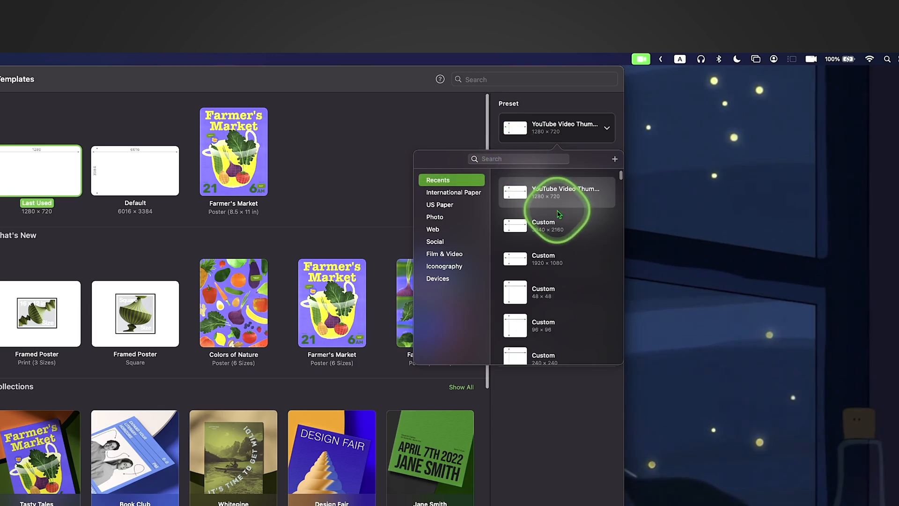
{"action": "left_click", "coordinate": [435, 240]}
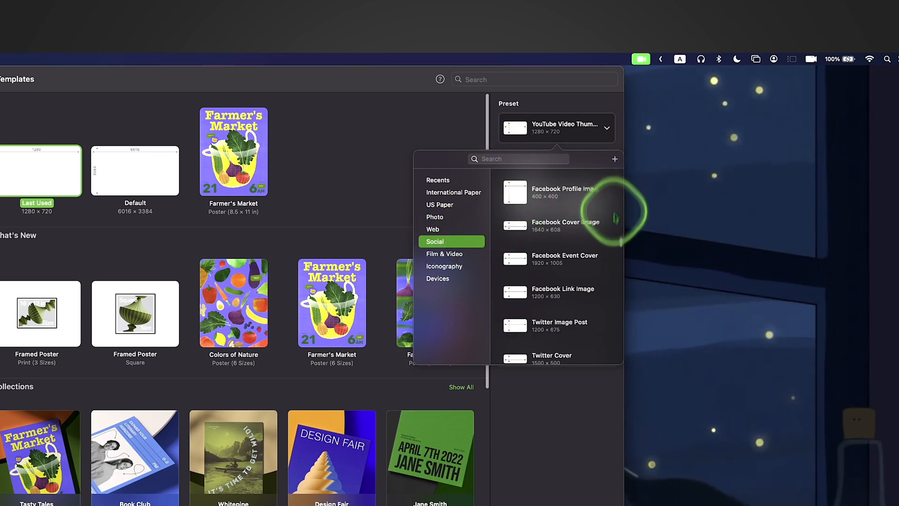
{"action": "left_click", "coordinate": [444, 253]}
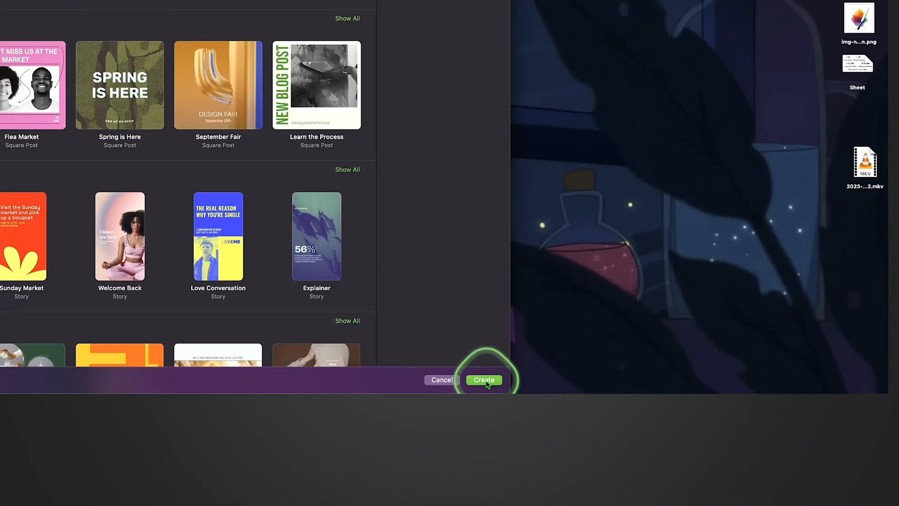
{"action": "left_click", "coordinate": [484, 380]}
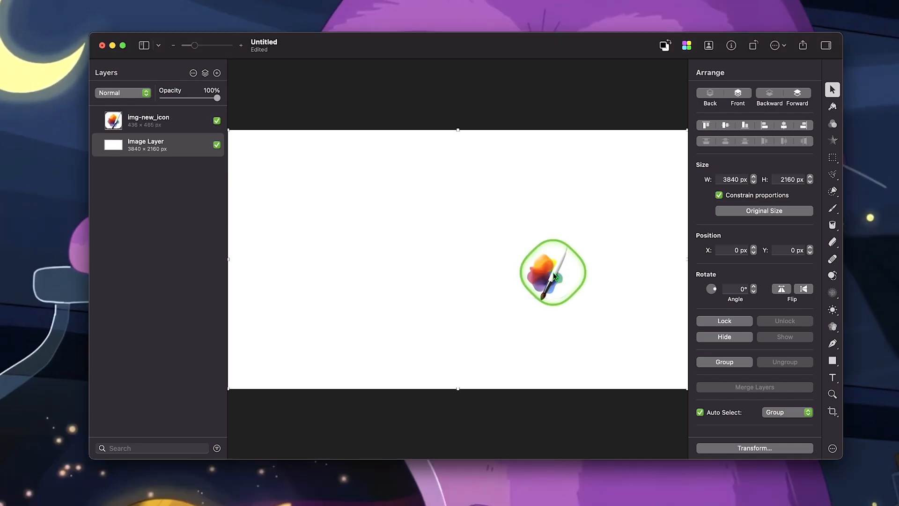
Select the app icon image to place, enlarge and centre it on the white canvas
{"action": "left_click", "coordinate": [148, 121]}
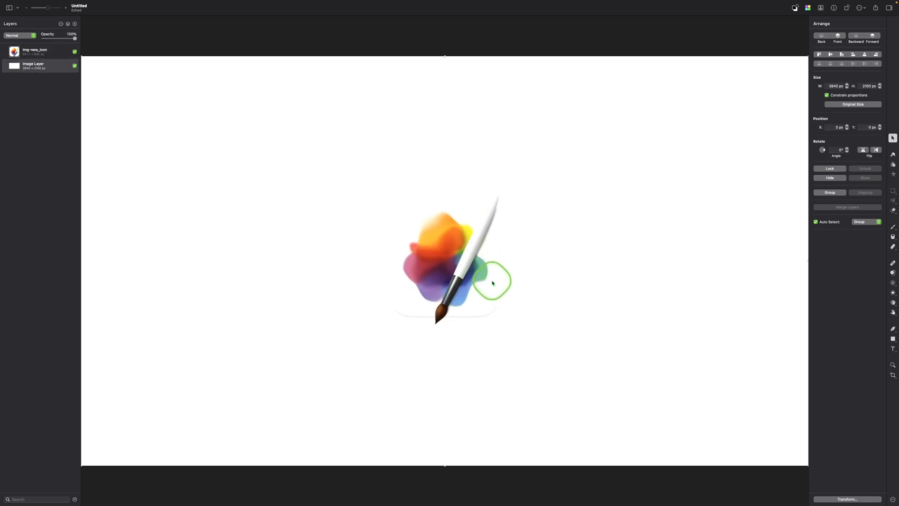
{"action": "mouse_move", "coordinate": [881, 351]}
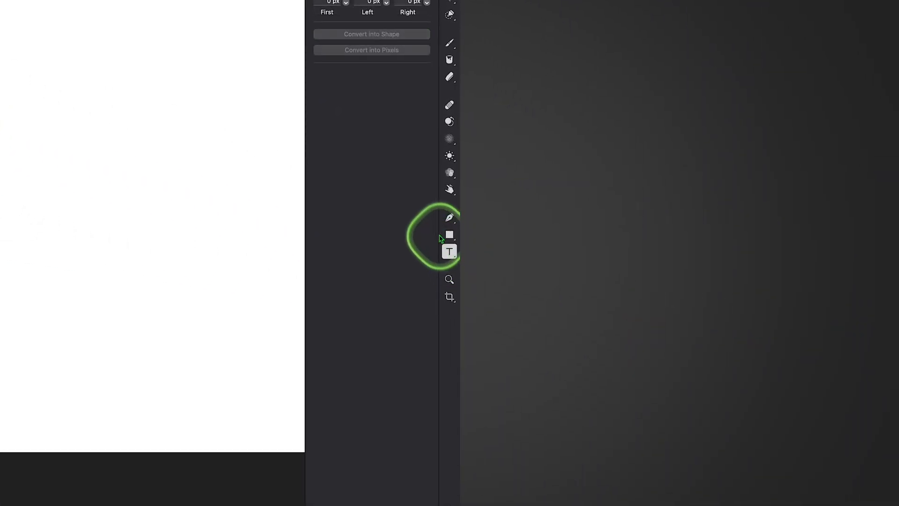
Start the Type tool and choose Arial Rounded MT Bold for the title text
{"action": "left_click", "coordinate": [450, 251]}
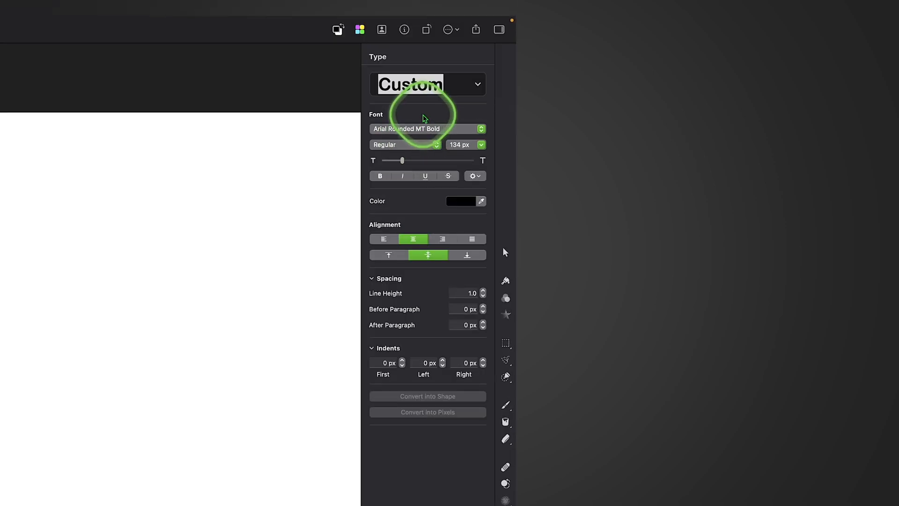
{"action": "left_click", "coordinate": [403, 144]}
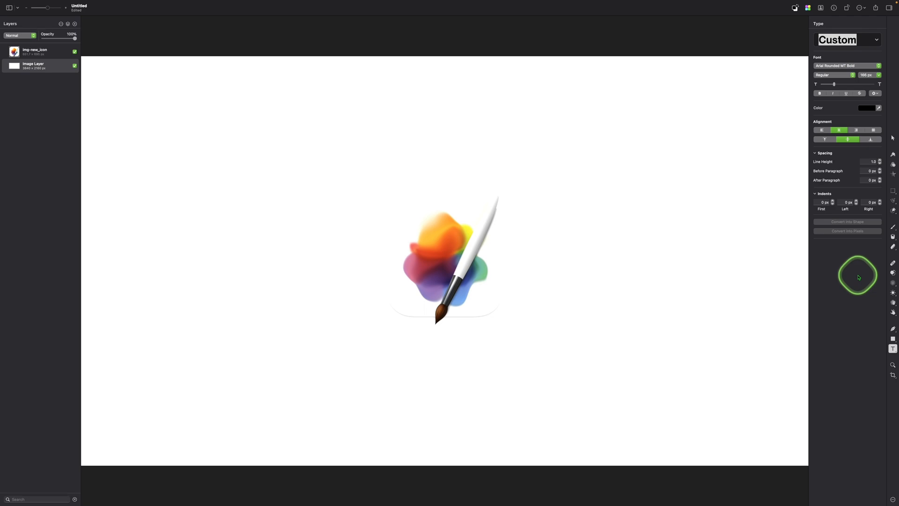
{"action": "mouse_move", "coordinate": [231, 87]}
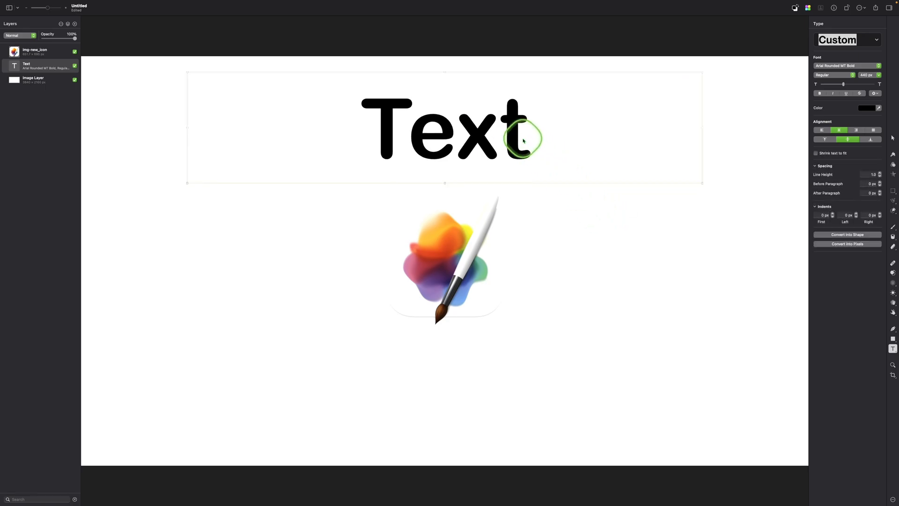
{"action": "mouse_move", "coordinate": [527, 122]}
{"action": "type", "text": "YouTube Video Thumbnail"}
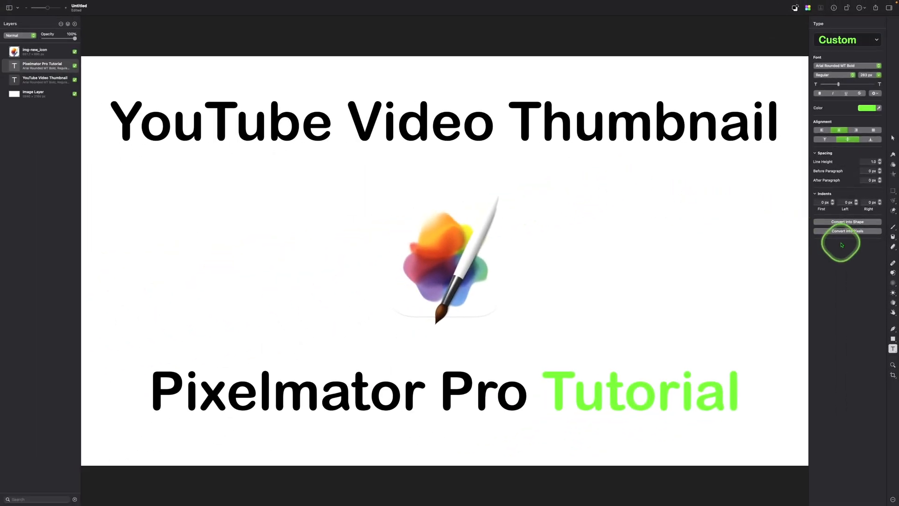
{"action": "mouse_move", "coordinate": [892, 339]}
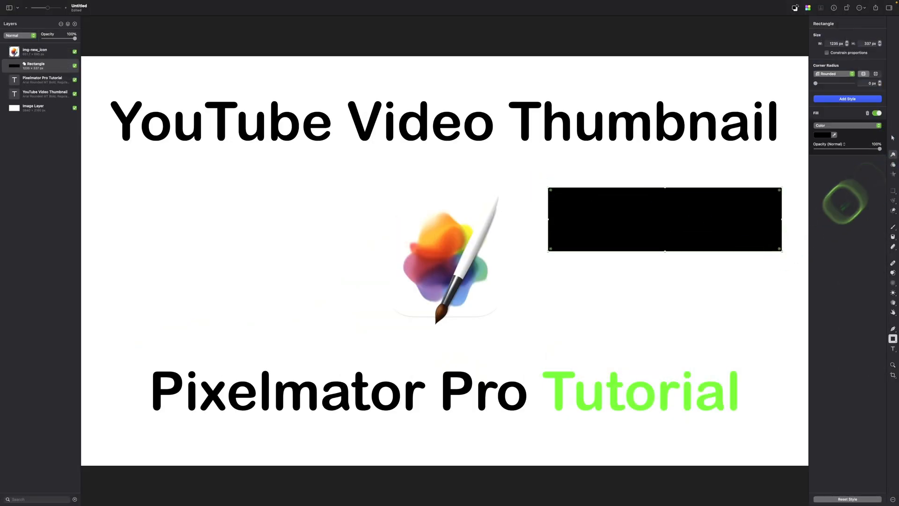
{"action": "mouse_move", "coordinate": [780, 247]}
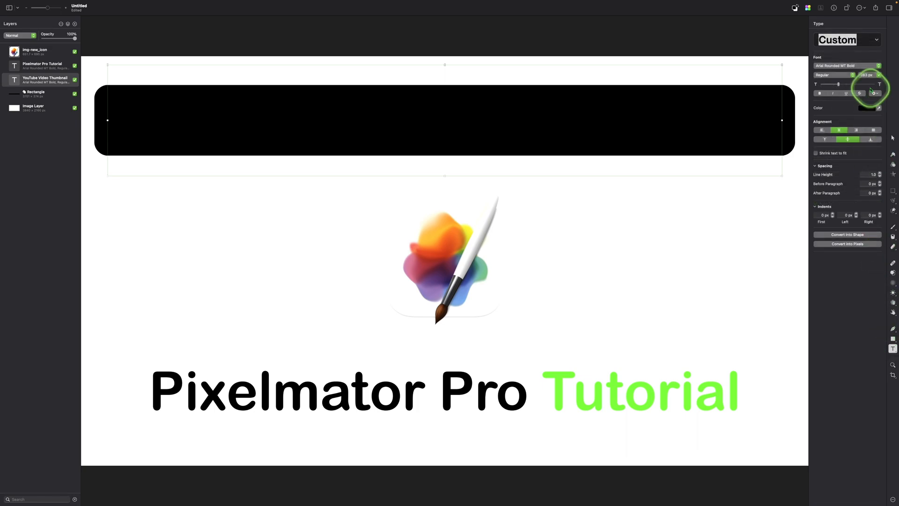
{"action": "mouse_move", "coordinate": [867, 108]}
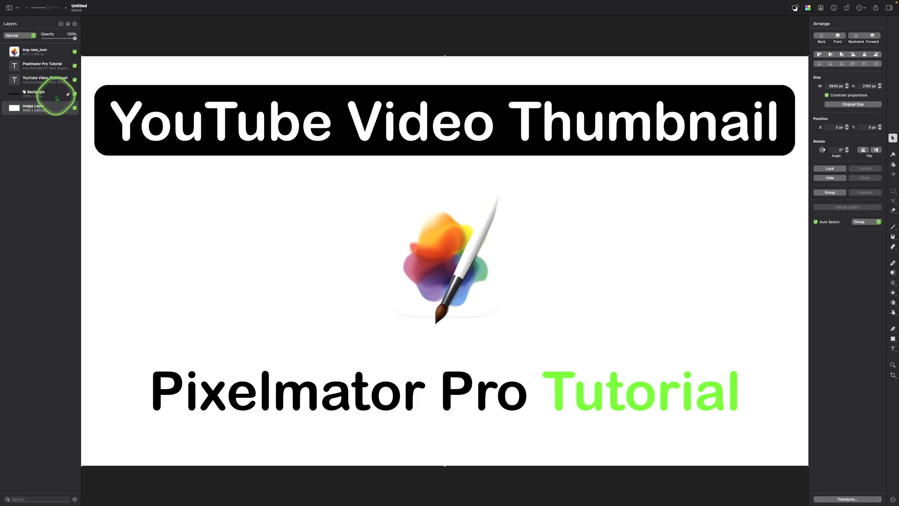
Select the black banner shape to round its corners into a pill, then deselect it
{"action": "left_click", "coordinate": [34, 92]}
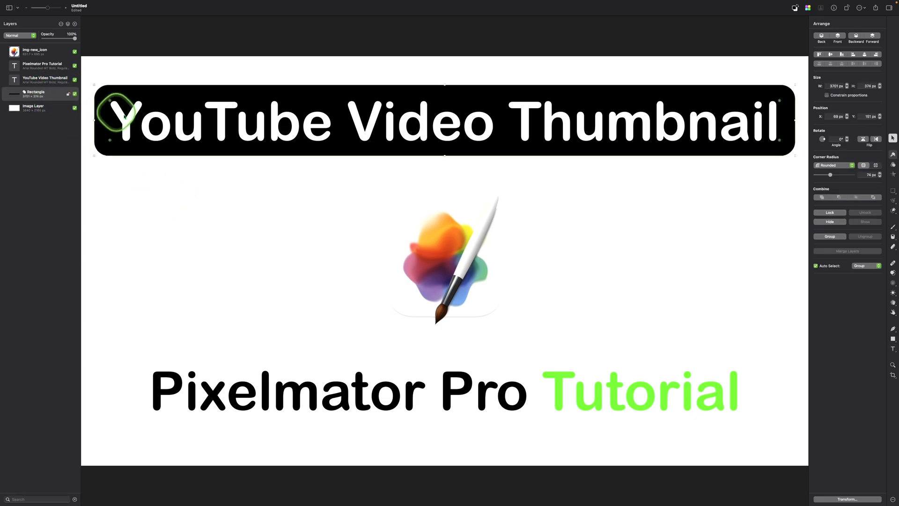
{"action": "mouse_move", "coordinate": [354, 143]}
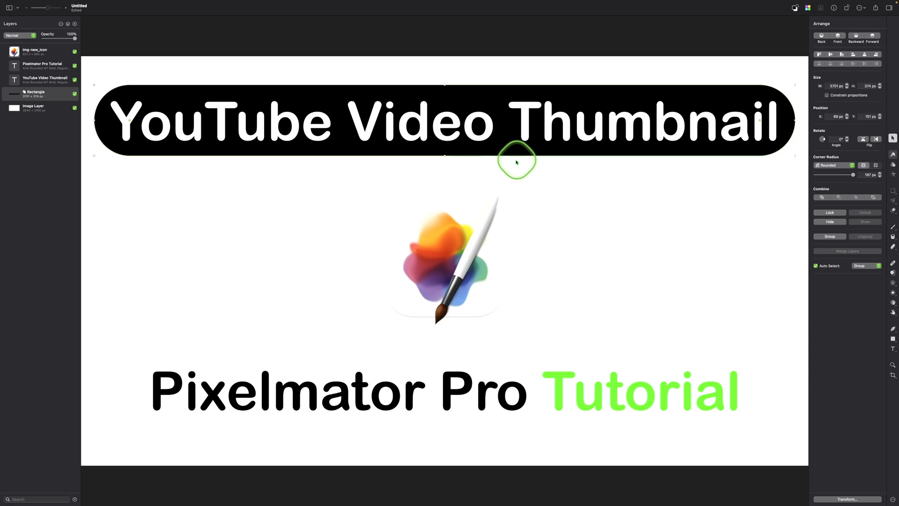
{"action": "left_click", "coordinate": [33, 107]}
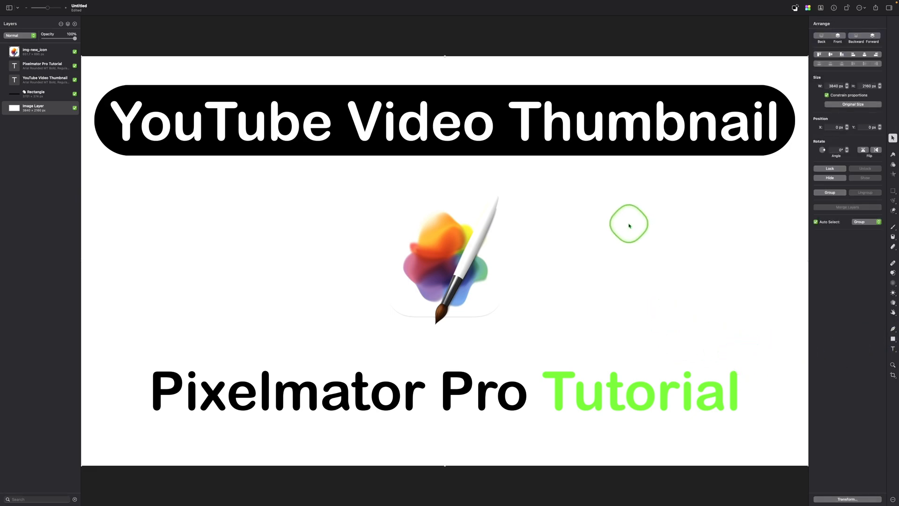
{"action": "mouse_move", "coordinate": [620, 218]}
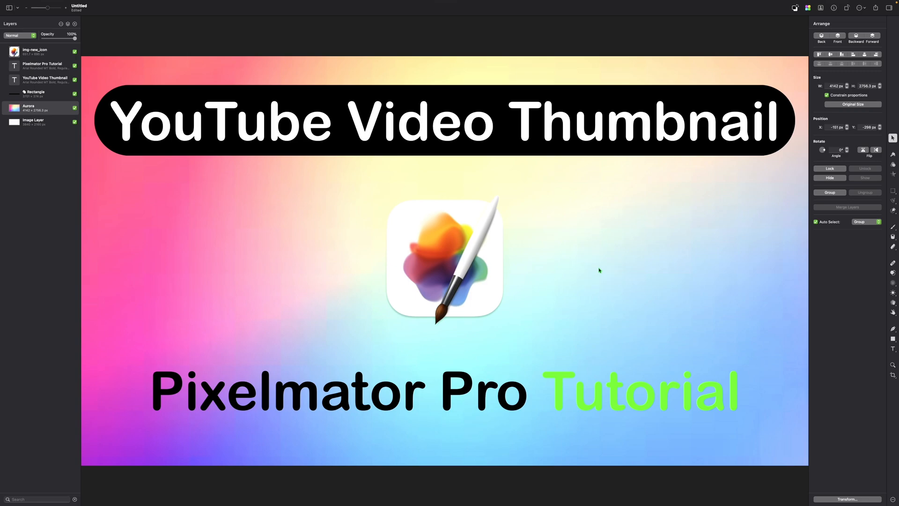
{"action": "left_click", "coordinate": [29, 113]}
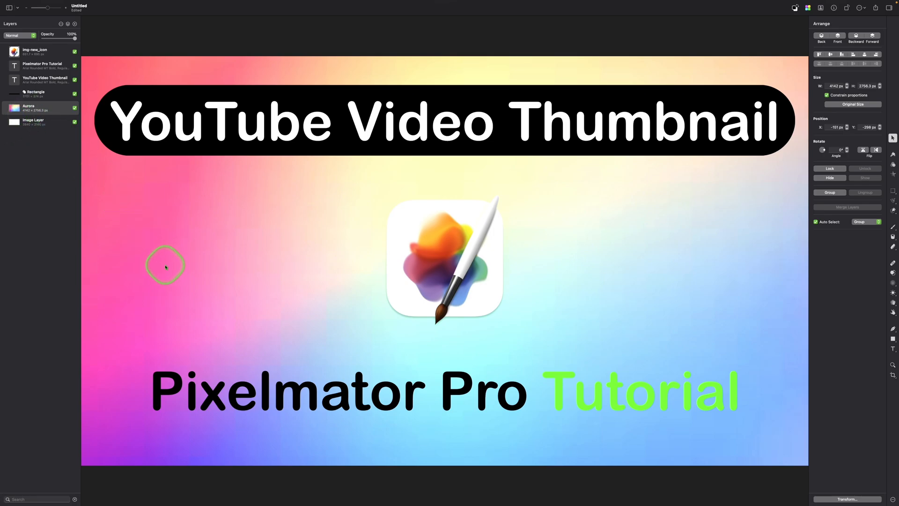
{"action": "left_click", "coordinate": [34, 121]}
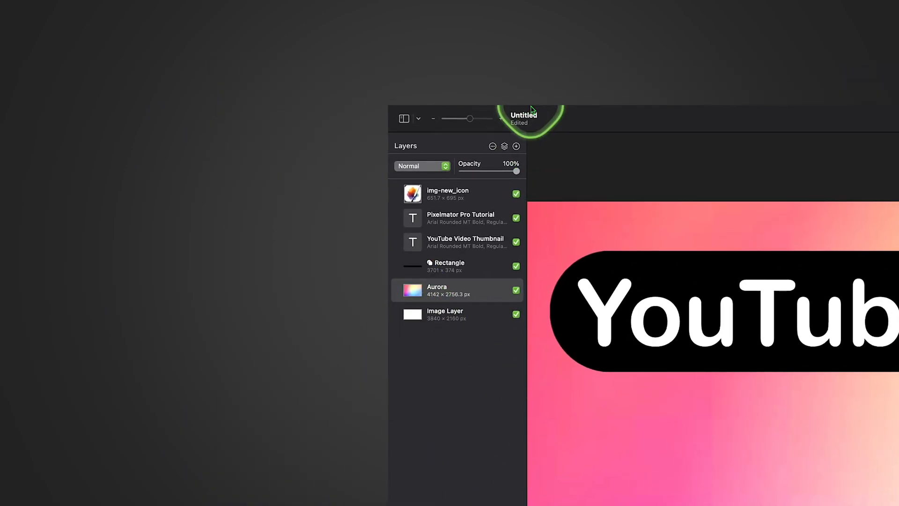
Upscale the Aurora gradient layer with Image > Super Resolution to about 12427×8269 px and confirm
{"action": "left_click", "coordinate": [421, 183]}
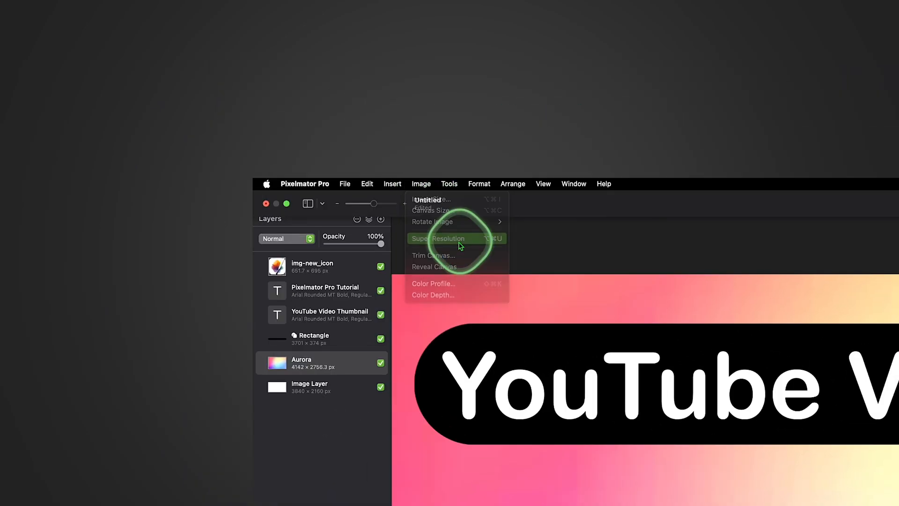
{"action": "left_click", "coordinate": [438, 238]}
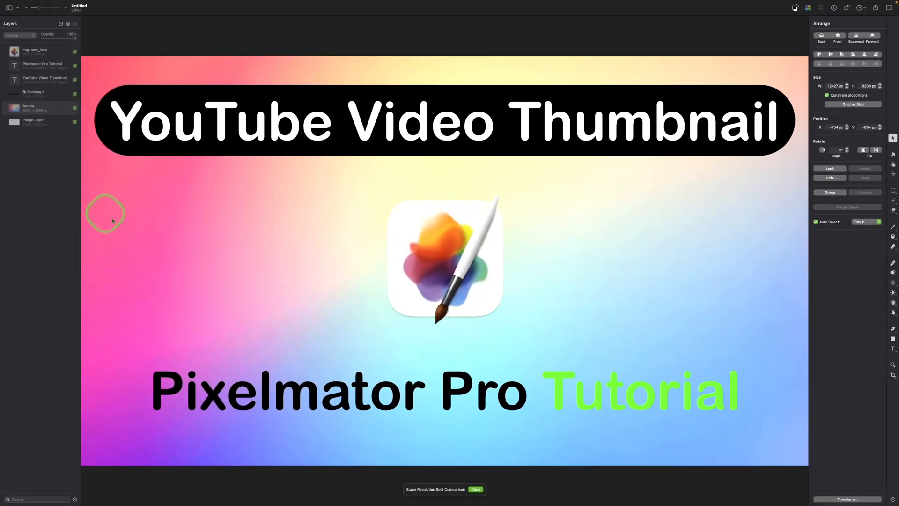
{"action": "left_click", "coordinate": [476, 489]}
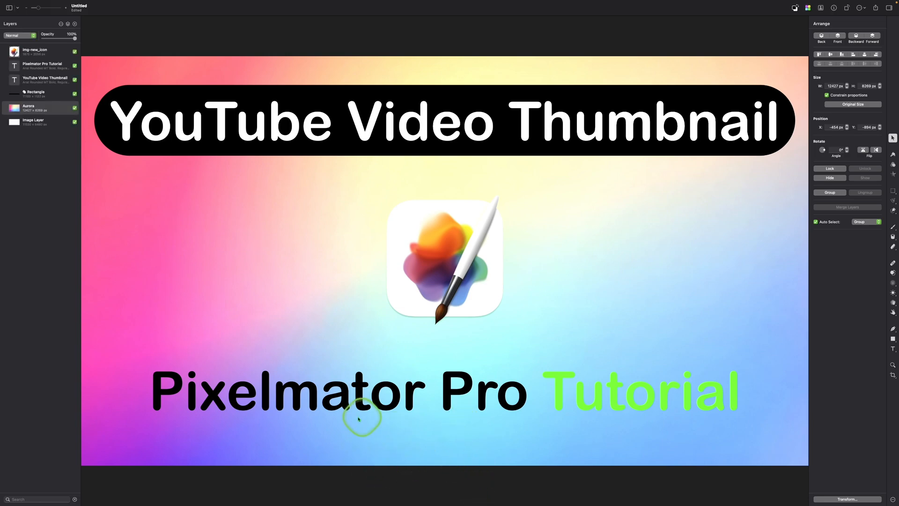
{"action": "mouse_move", "coordinate": [437, 459]}
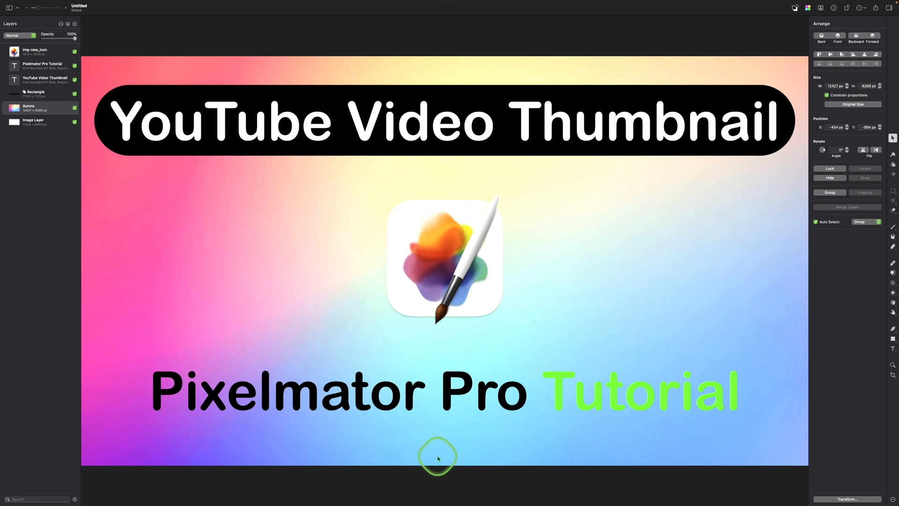
{"action": "mouse_move", "coordinate": [787, 423]}
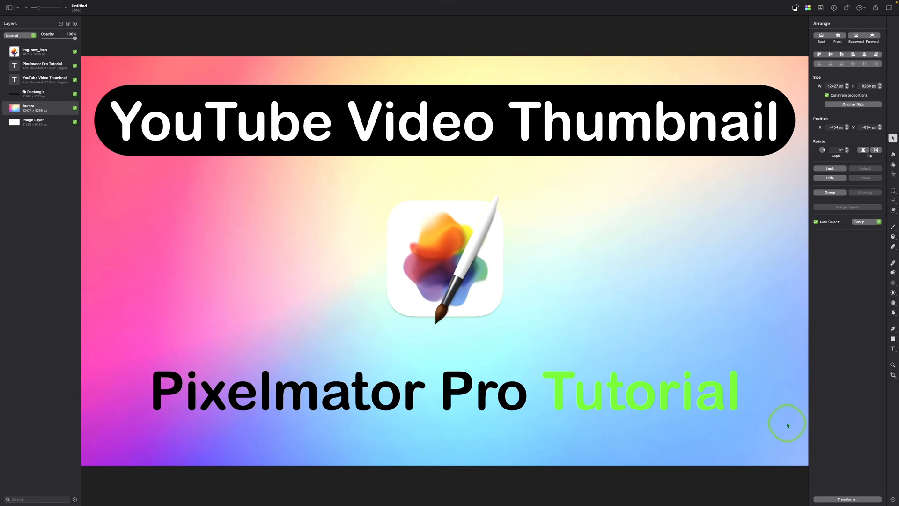
{"action": "mouse_move", "coordinate": [430, 343]}
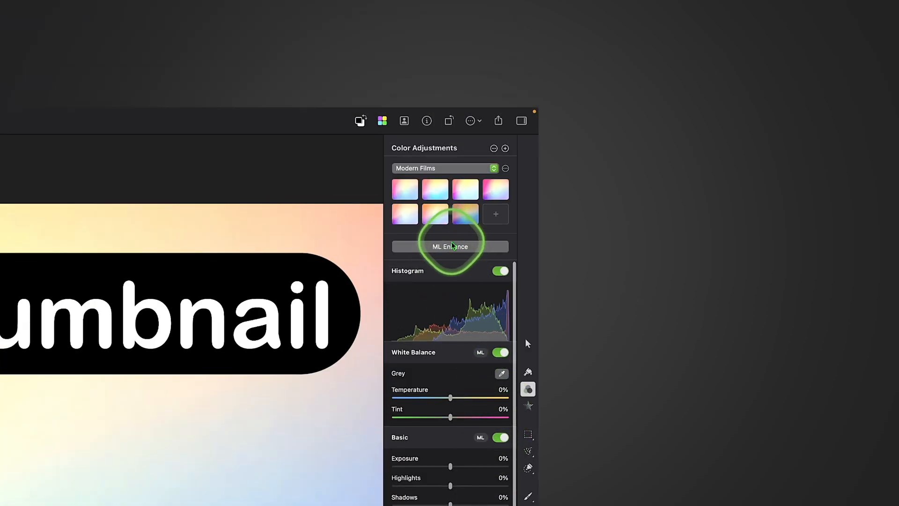
{"action": "mouse_move", "coordinate": [450, 246]}
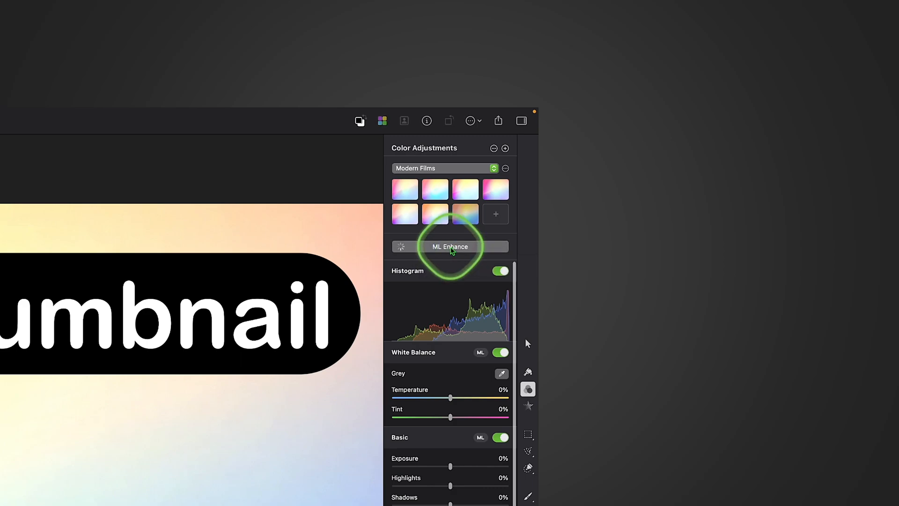
Apply ML Enhance to auto-adjust the gradient background's colours
{"action": "left_click", "coordinate": [450, 247]}
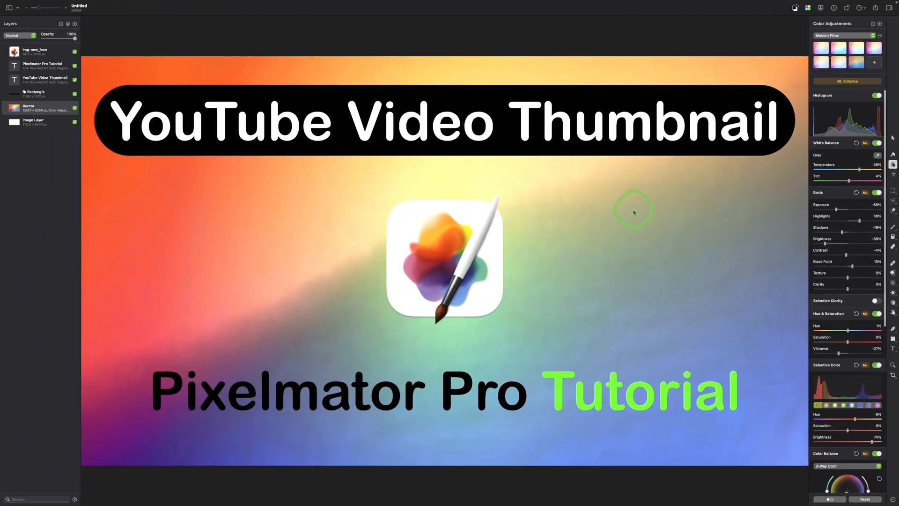
{"action": "mouse_move", "coordinate": [109, 151]}
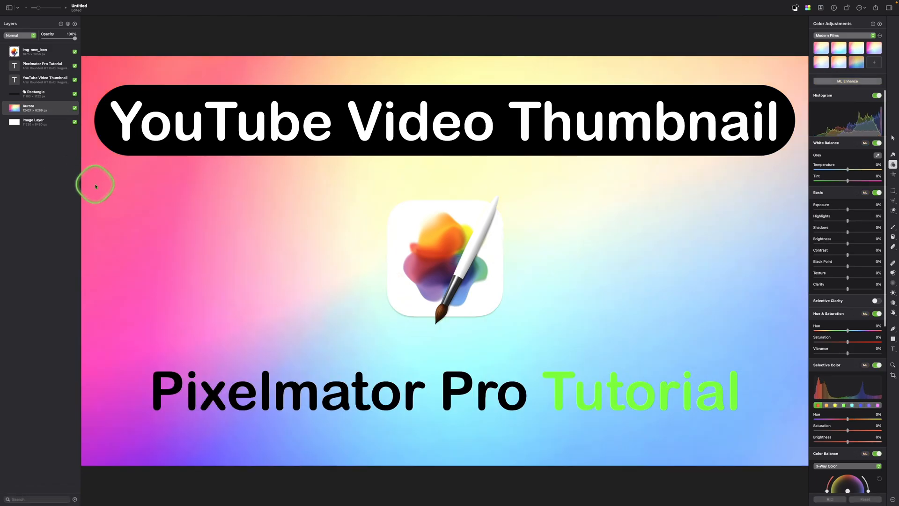
{"action": "mouse_move", "coordinate": [616, 279]}
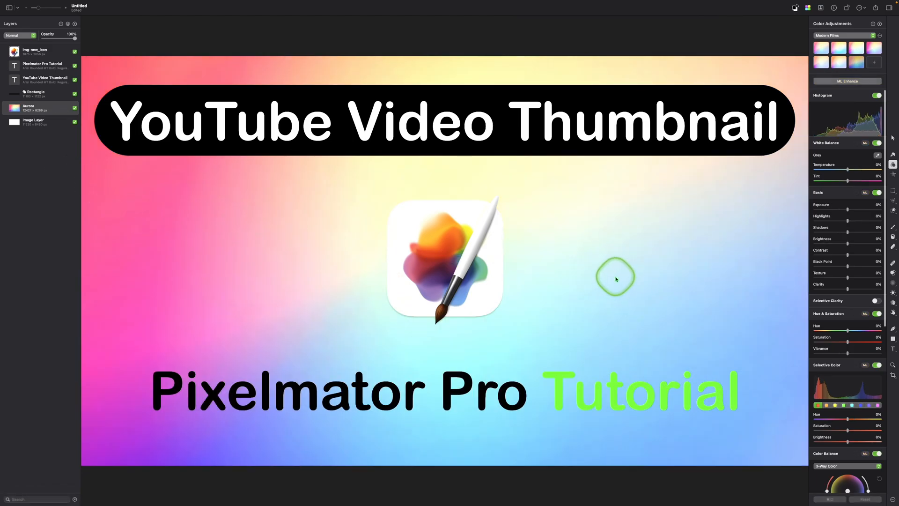
{"action": "mouse_move", "coordinate": [773, 108]}
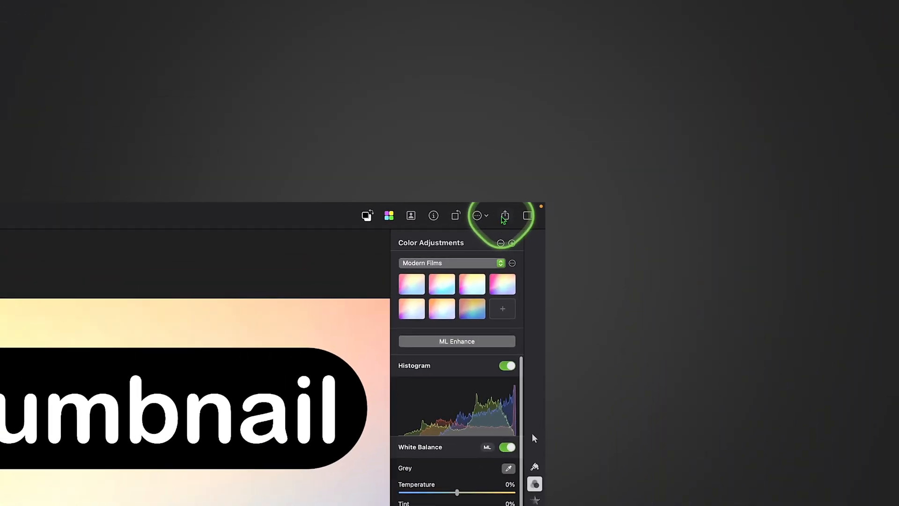
Export the thumbnail as 'YouTube video thumbnail Pixelmator' to the Desktop via Share > Export
{"action": "left_click", "coordinate": [505, 216]}
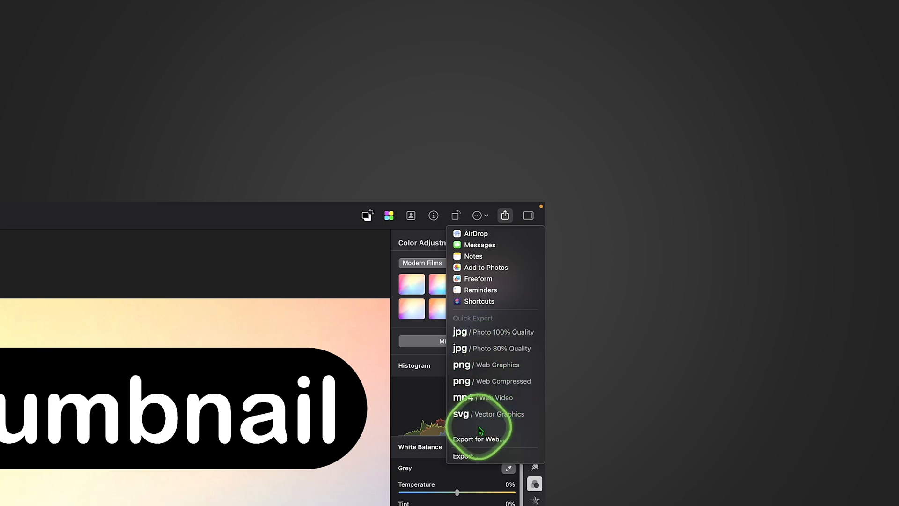
{"action": "mouse_move", "coordinate": [498, 325]}
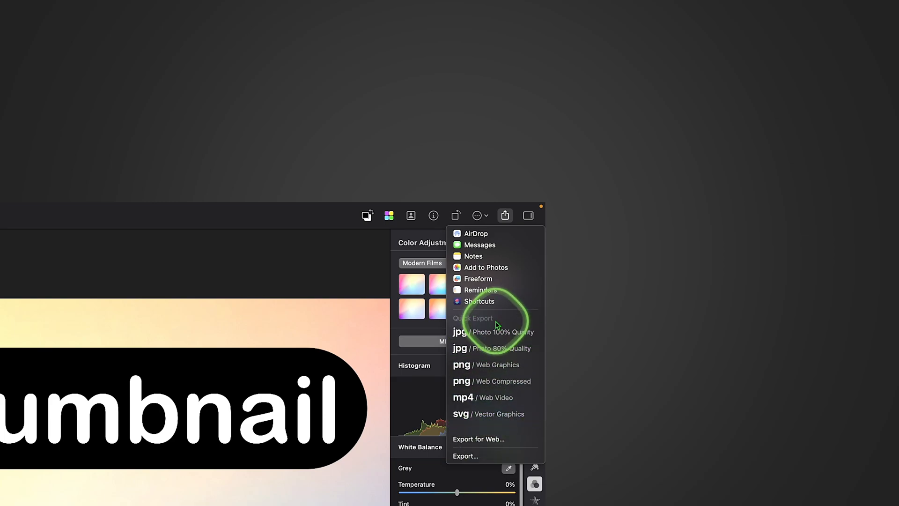
{"action": "mouse_move", "coordinate": [497, 348]}
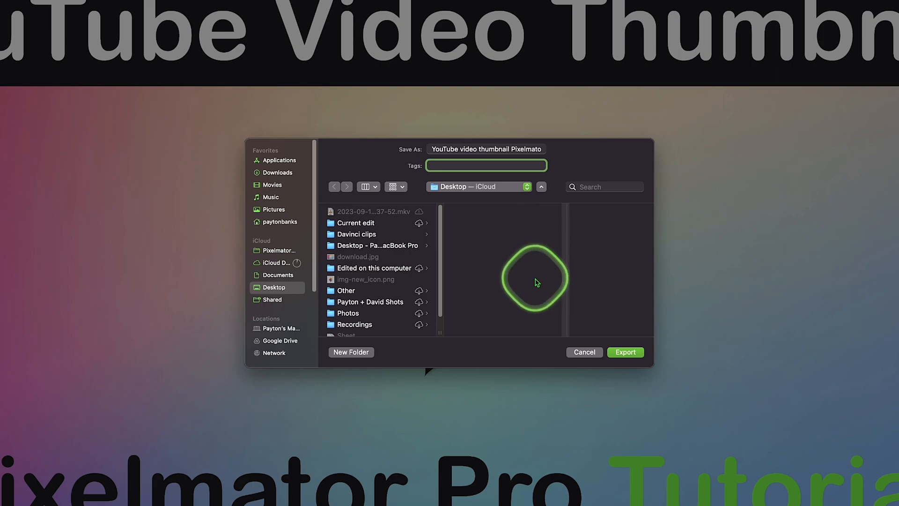
{"action": "left_click", "coordinate": [625, 351]}
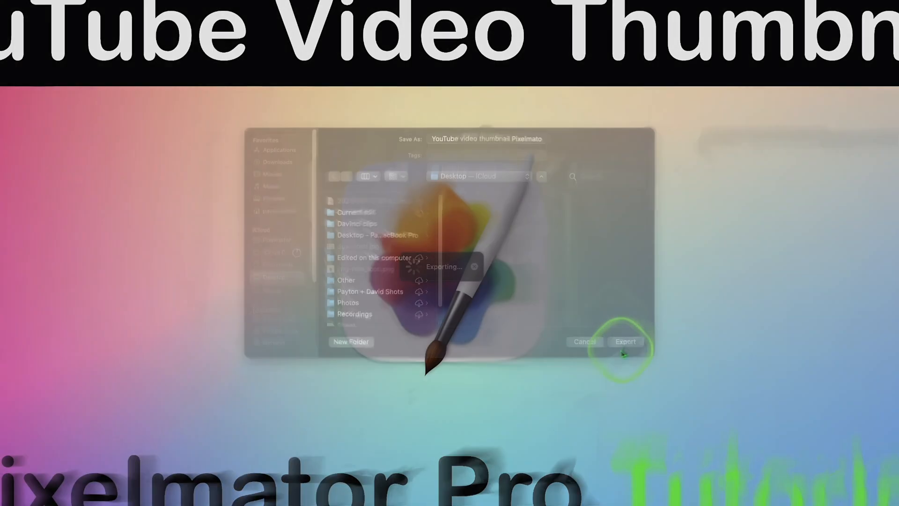
{"action": "left_click", "coordinate": [625, 341]}
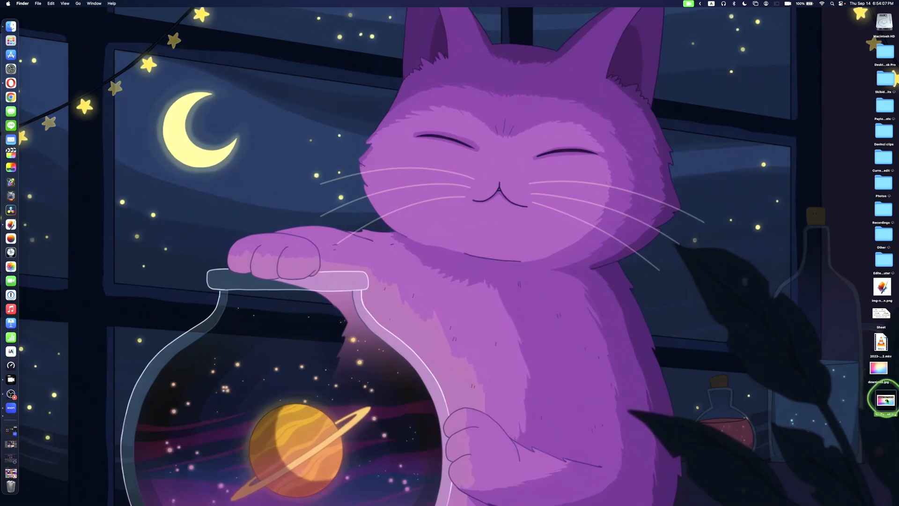